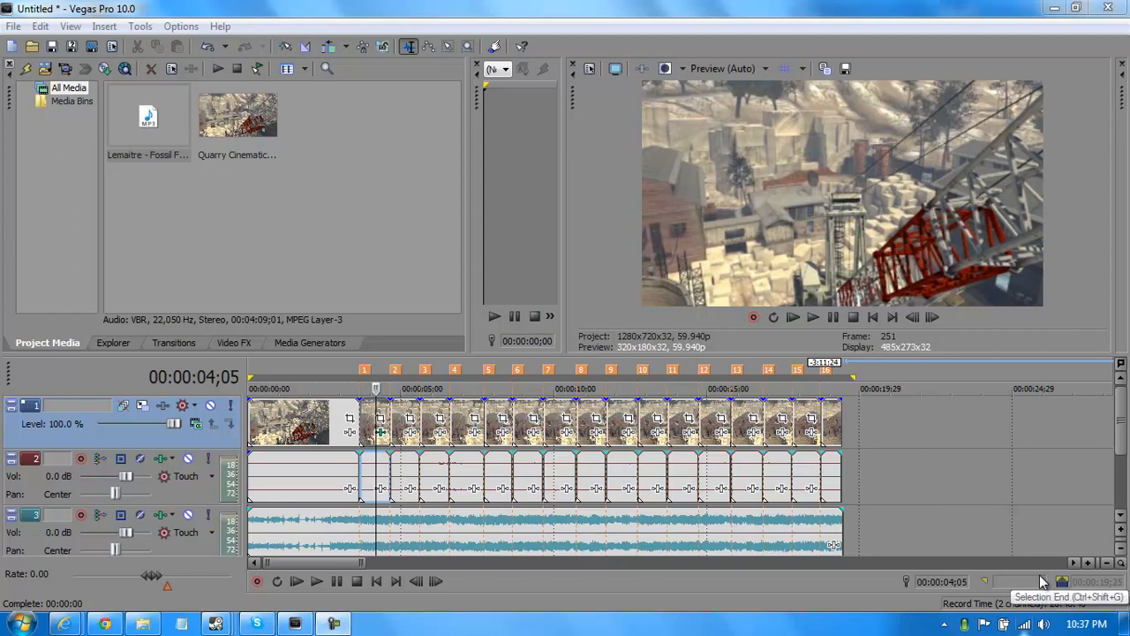
mouse_move(1062, 476)
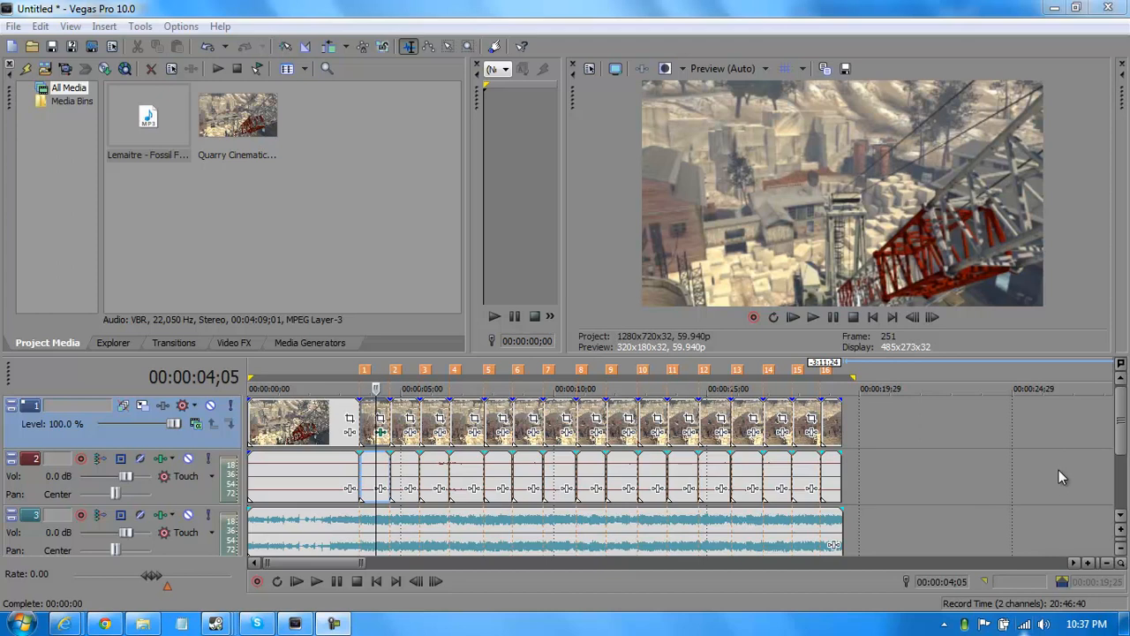
mouse_move(1004, 487)
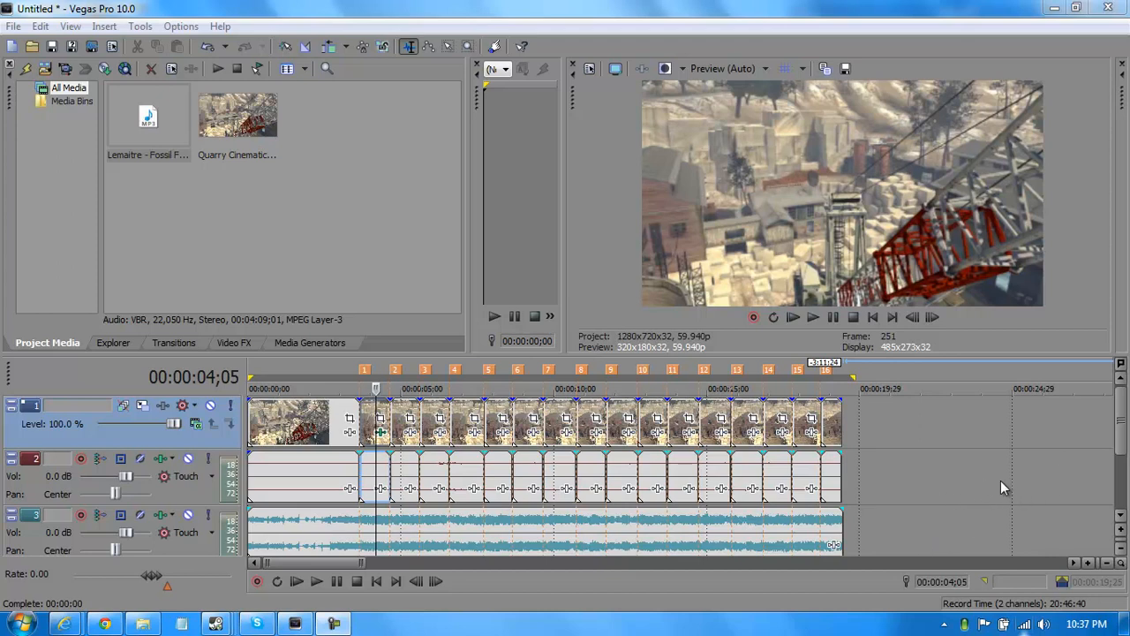
mouse_move(935, 483)
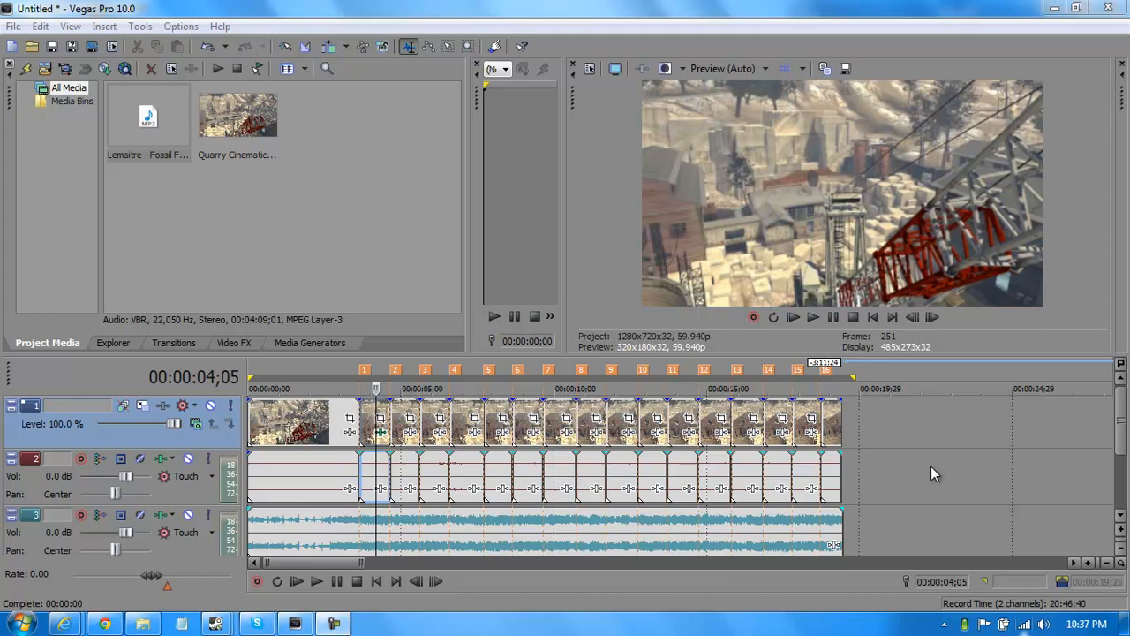
mouse_move(1106, 440)
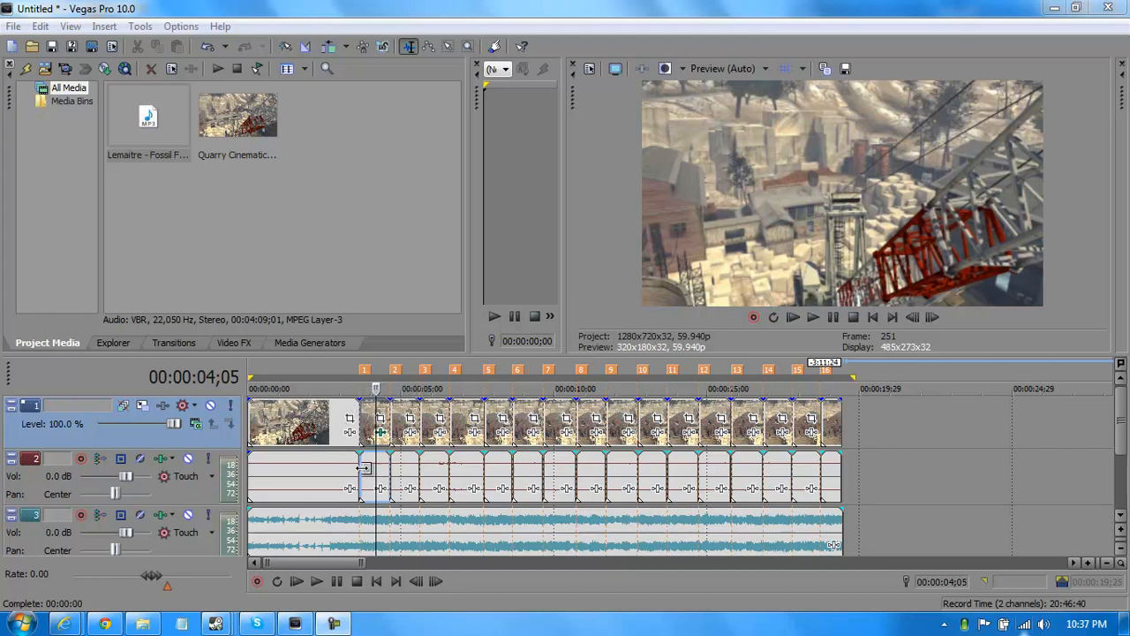
mouse_move(350, 421)
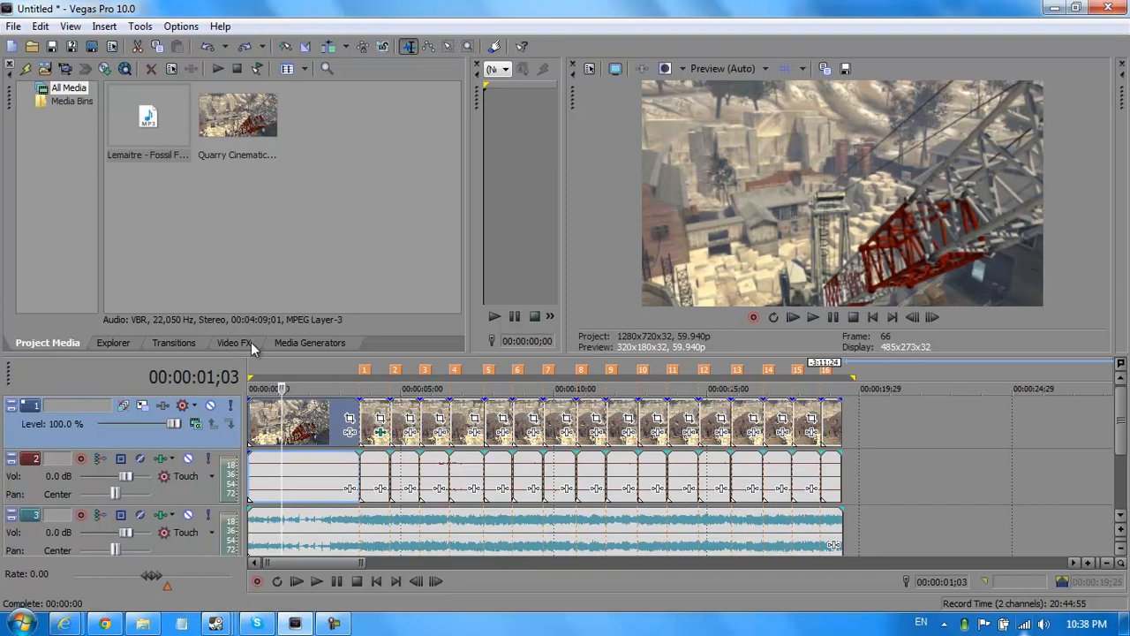
Apply the Brighter Brightness and Contrast preset from Video FX to the Quarry Cinematic 1 clip.
click(234, 342)
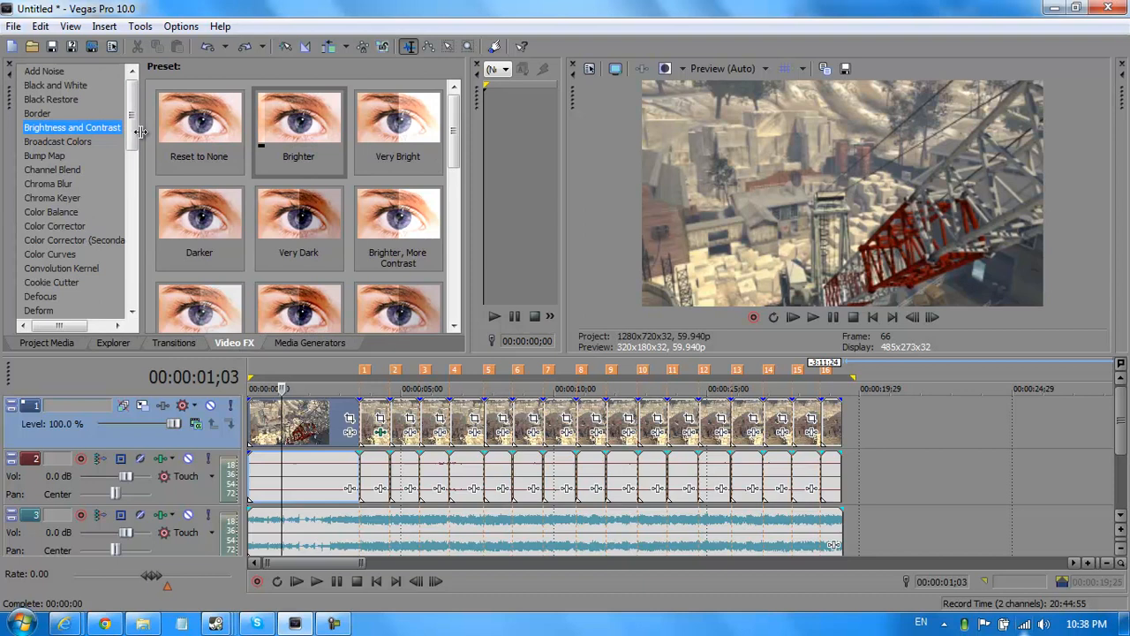
click(299, 128)
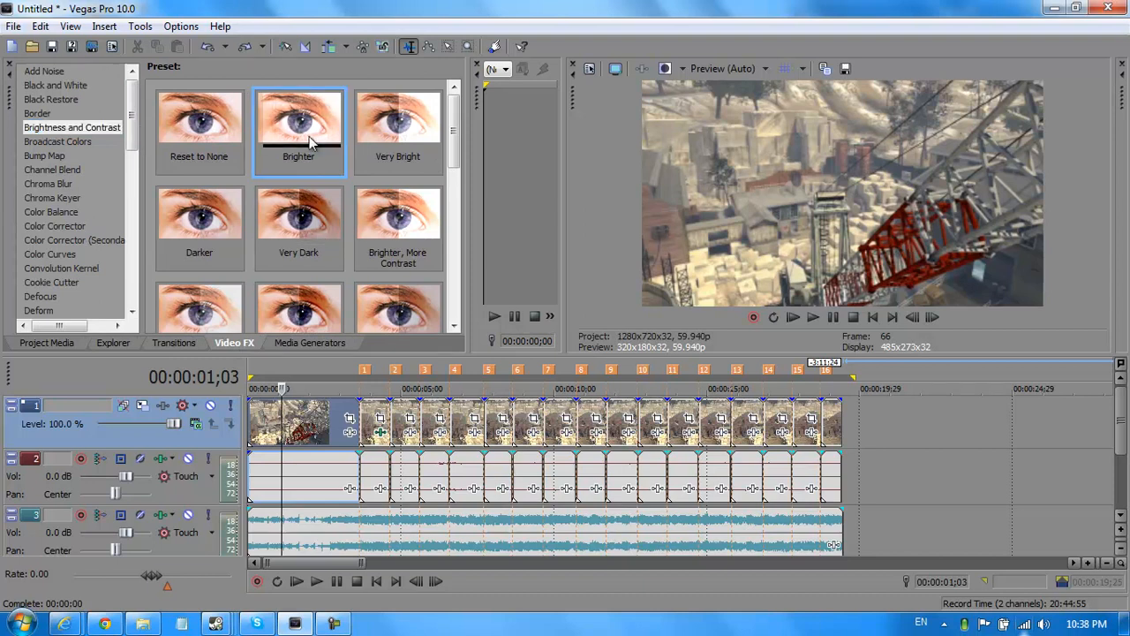
mouse_move(359, 386)
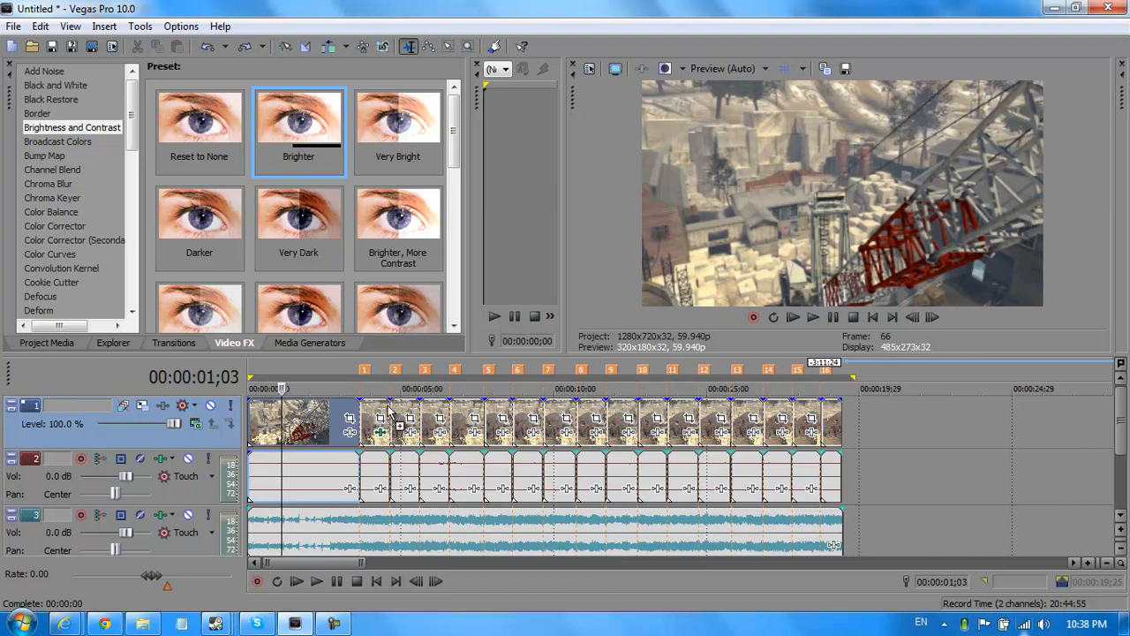
click(400, 425)
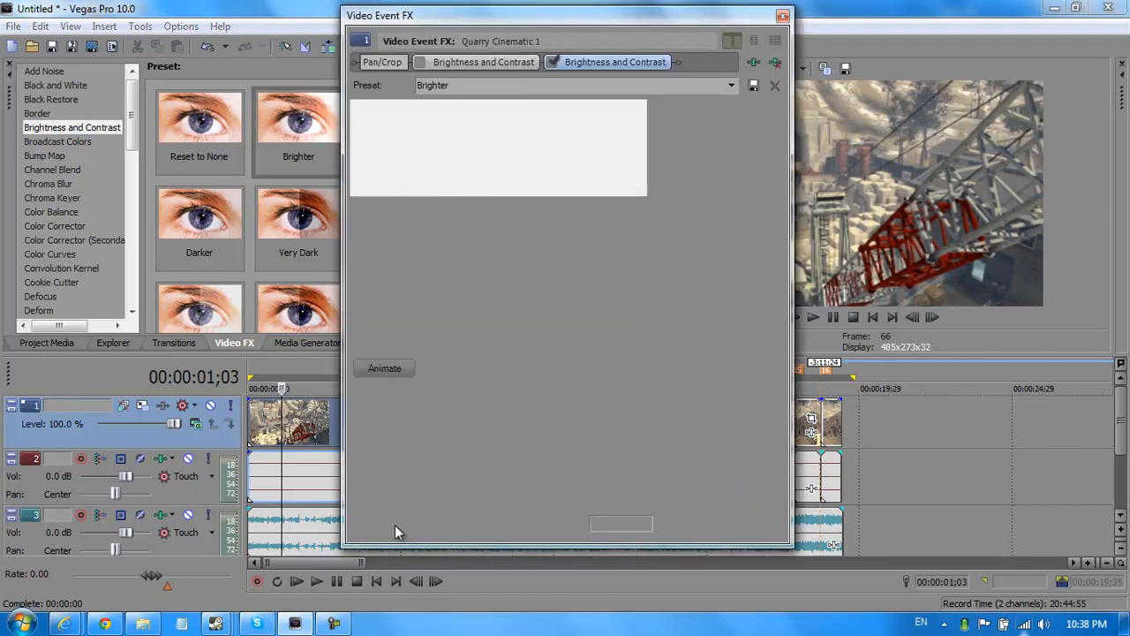
Animate Brightness and Contrast, zeroing brightness at one second, then close the effect settings.
click(384, 368)
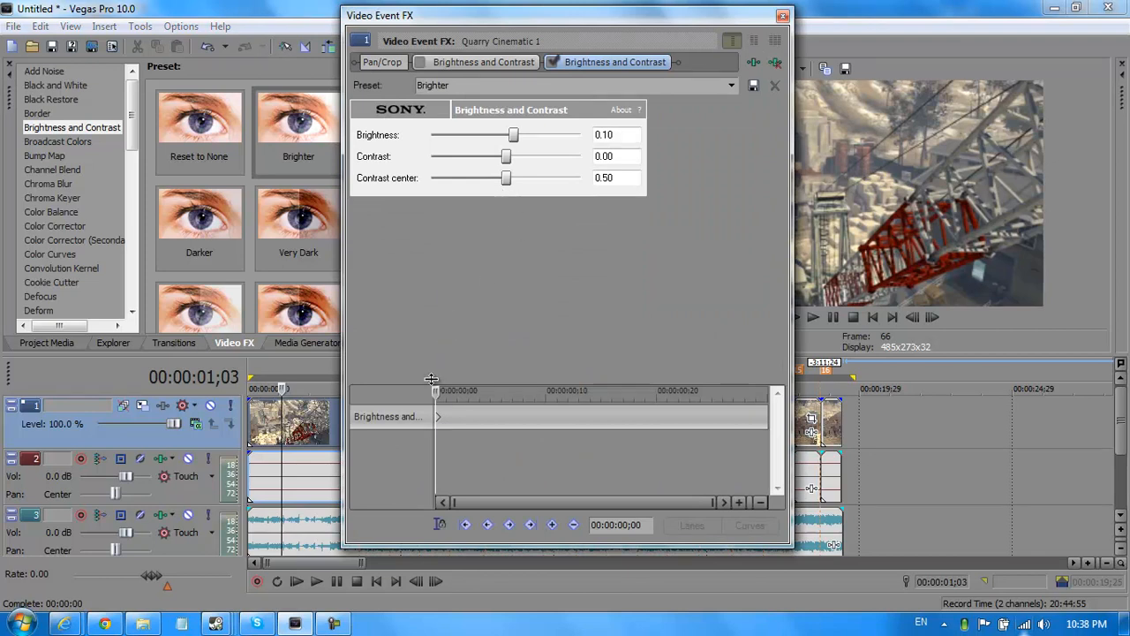
mouse_move(433, 396)
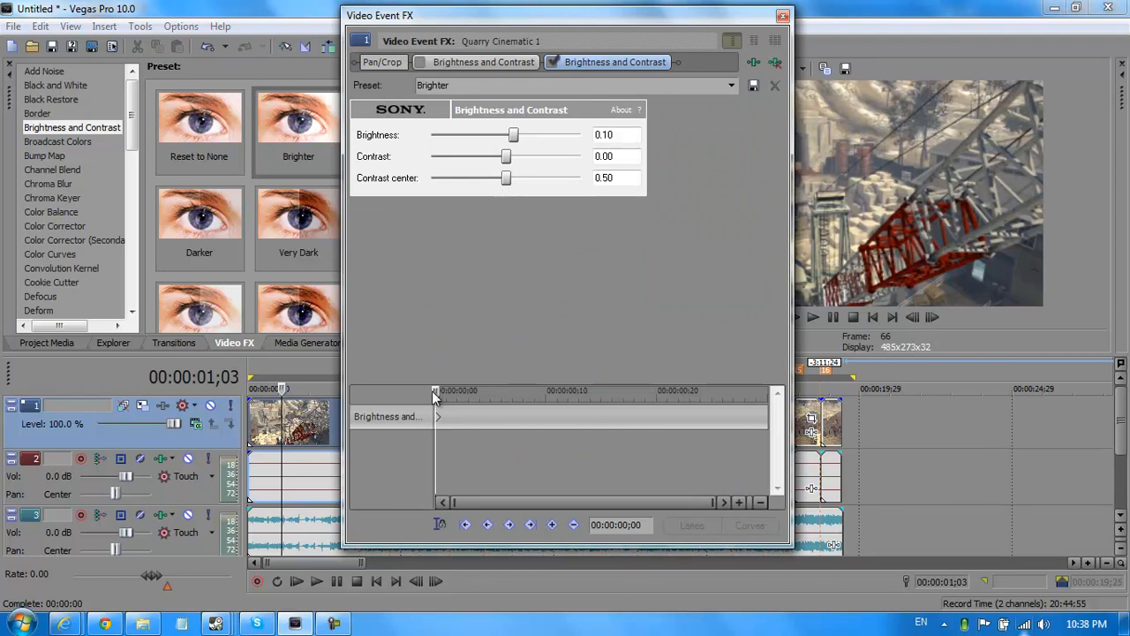
mouse_move(446, 406)
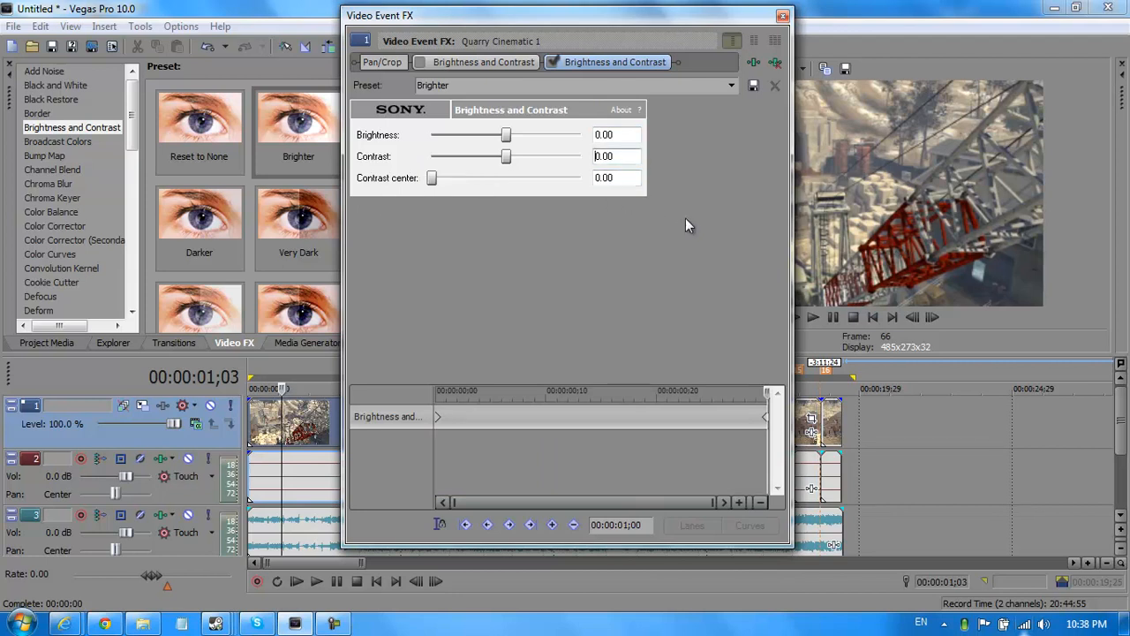
click(781, 15)
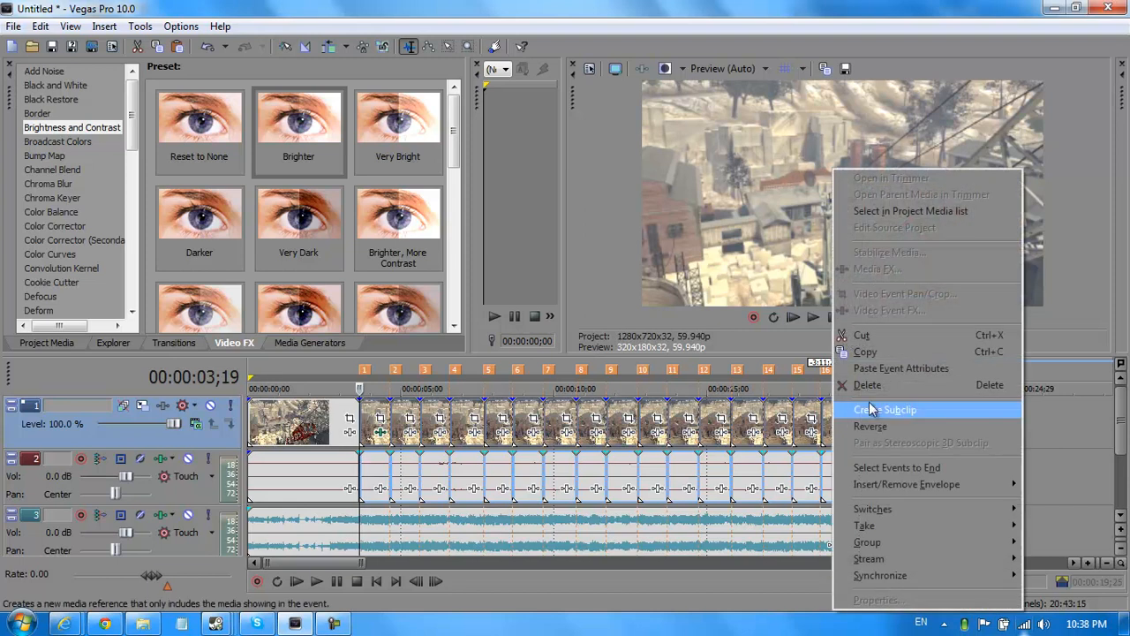
mouse_move(883, 371)
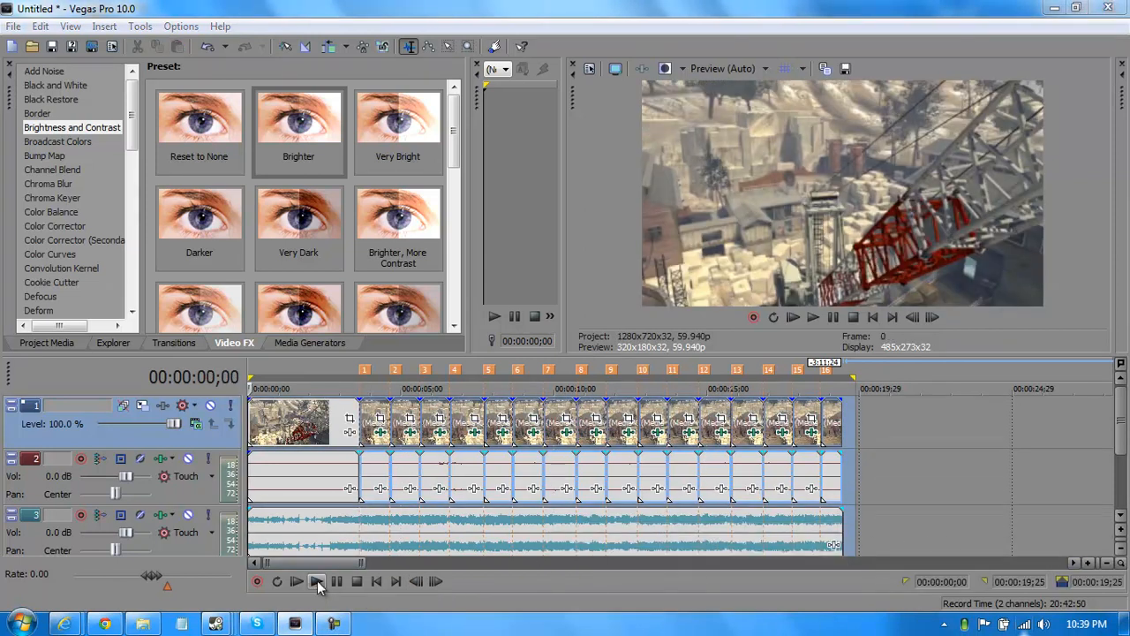
mouse_move(316, 581)
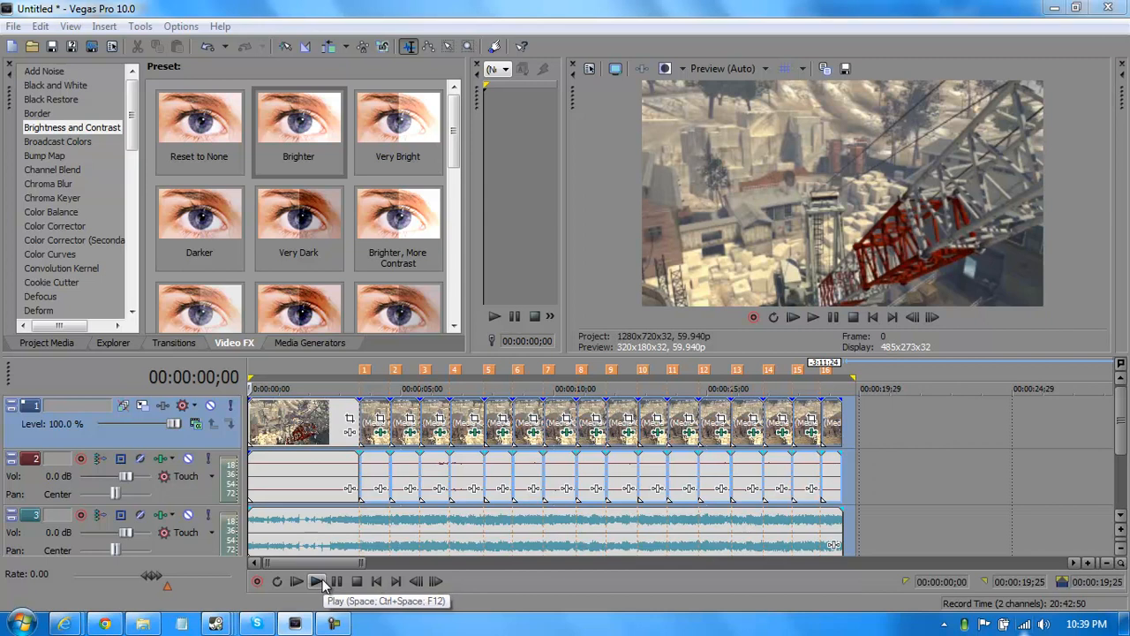
click(316, 580)
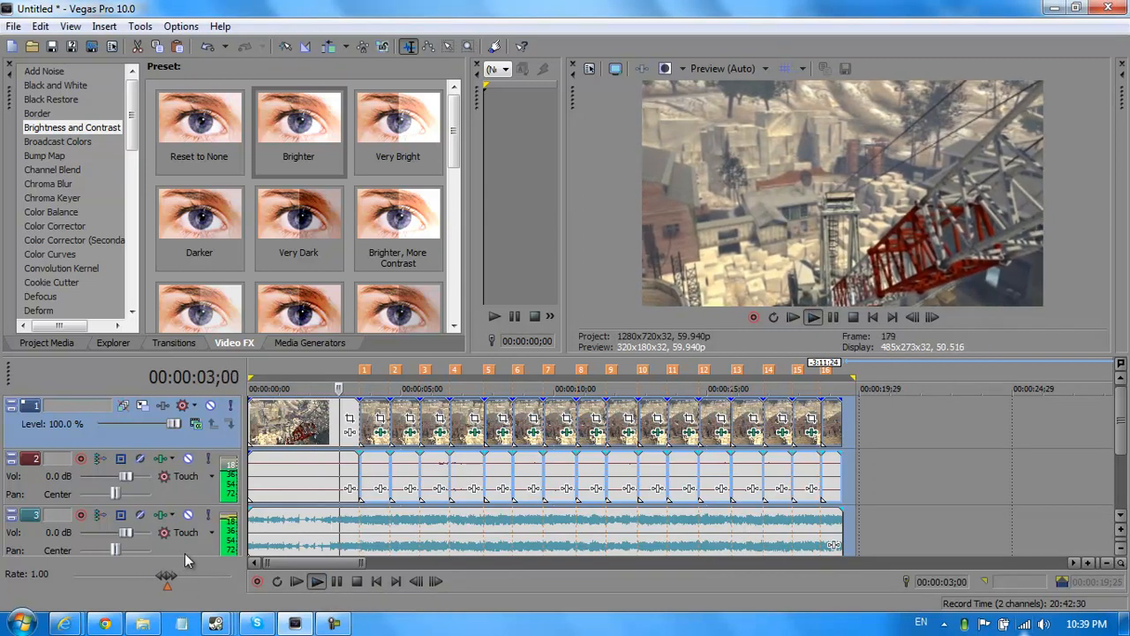
click(316, 581)
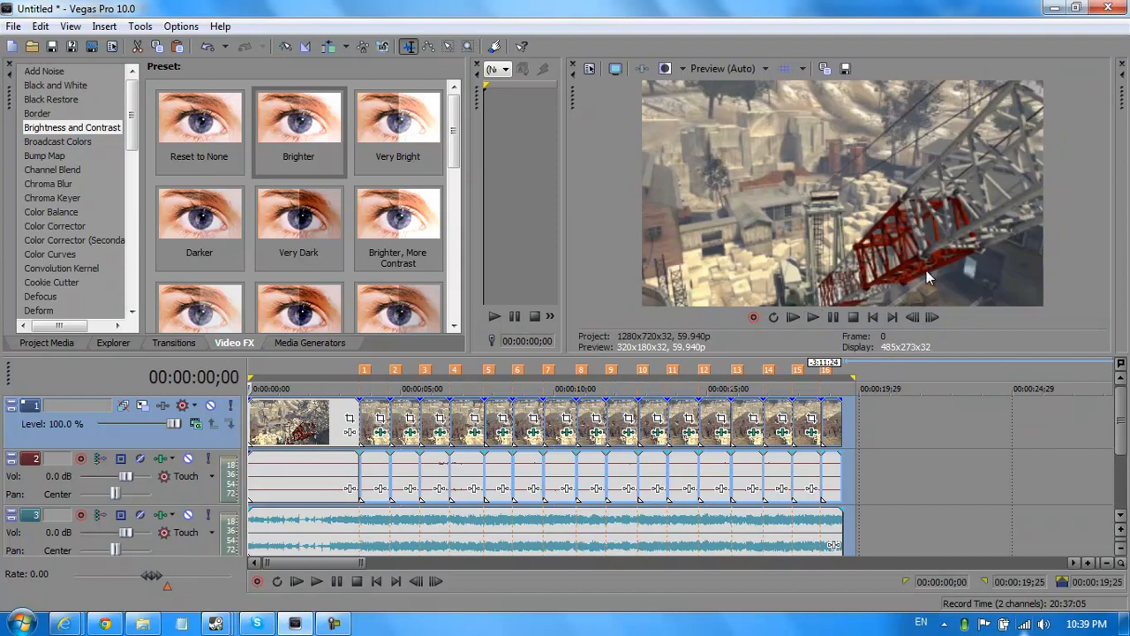
mouse_move(594, 111)
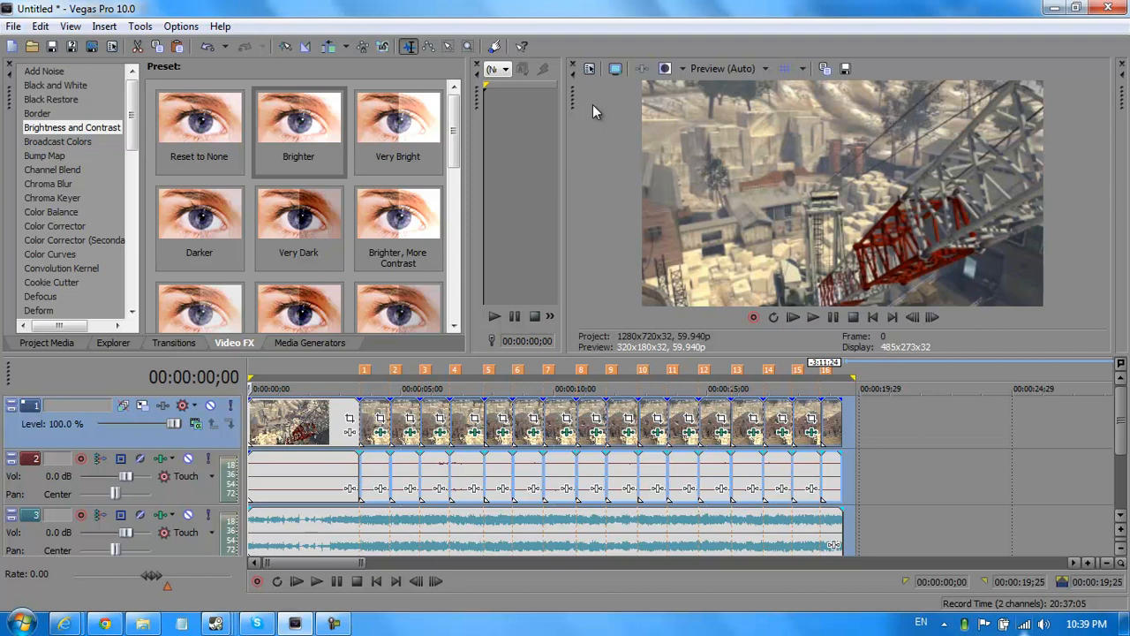
mouse_move(596, 94)
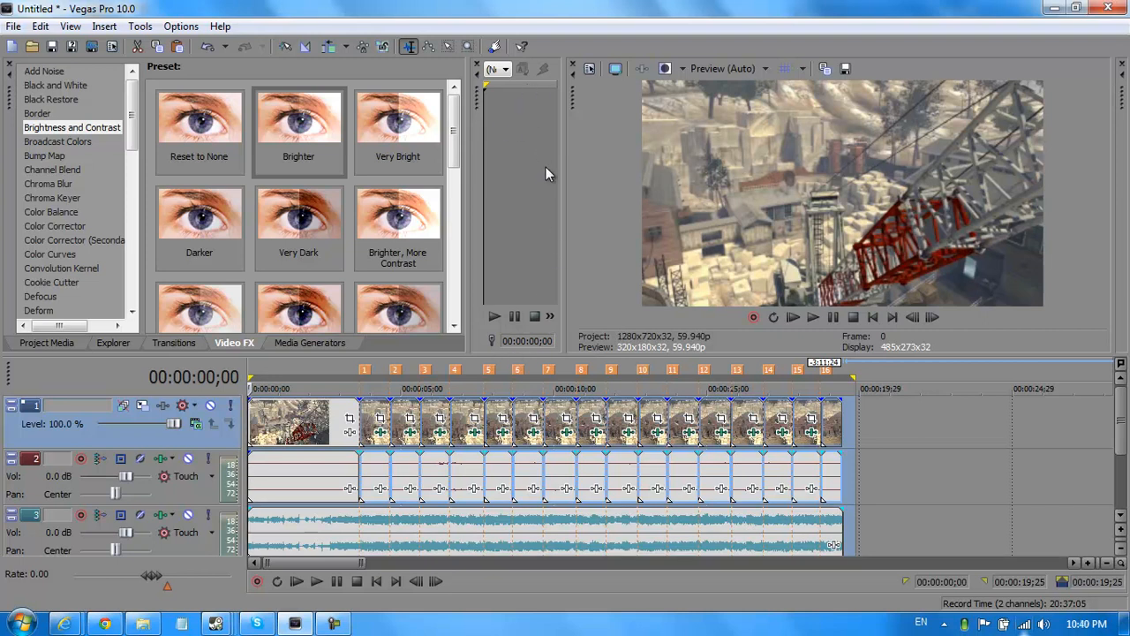
mouse_move(714, 132)
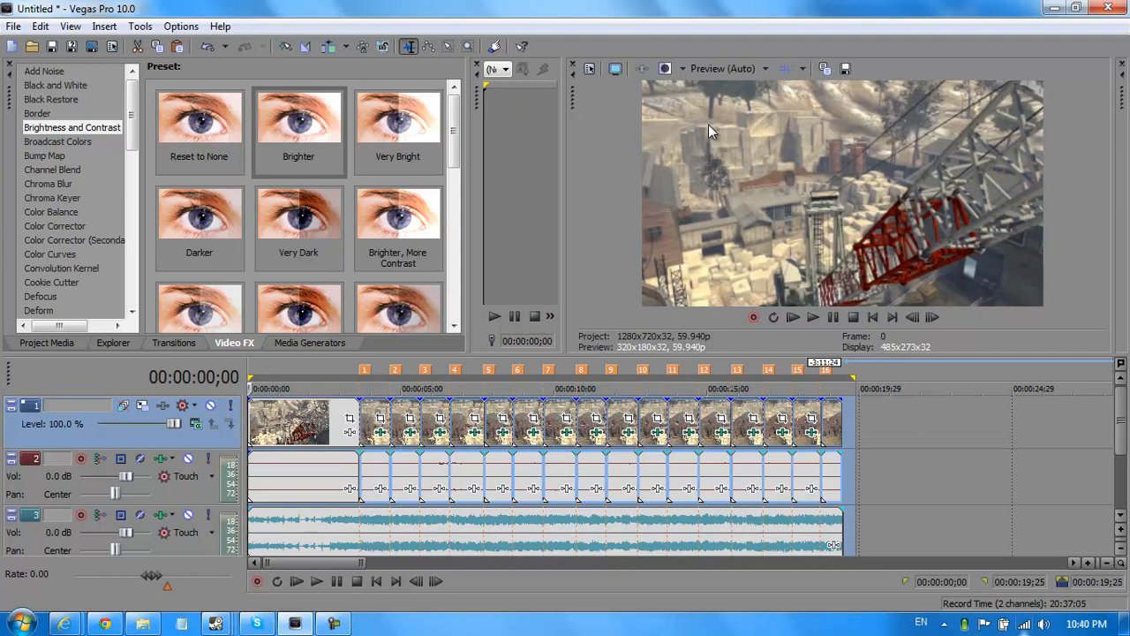